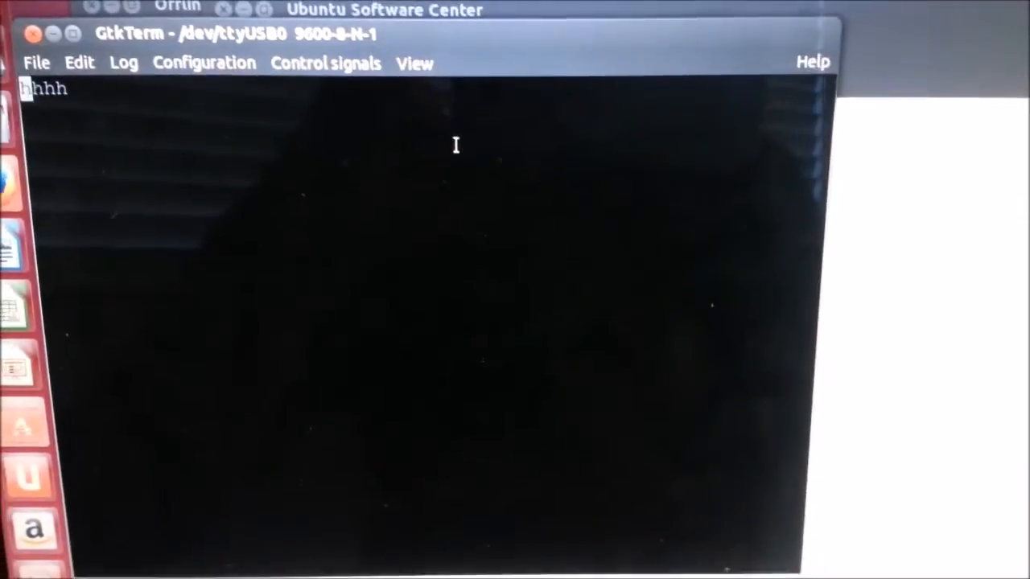
Step: Open the downloaded signtransaction.zip archive with file-roller
{"action": "type", "text": "k"}
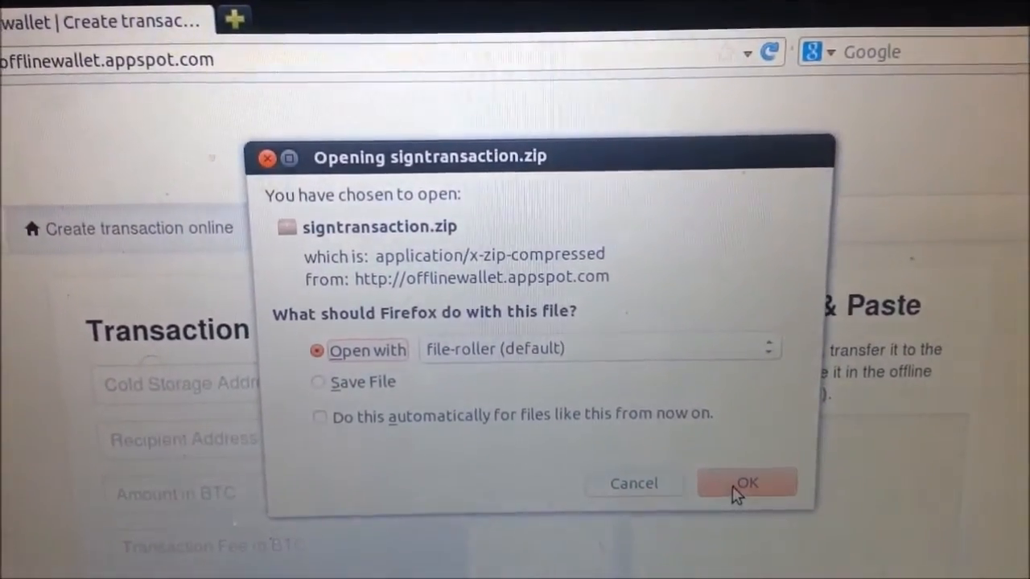
{"action": "left_click", "coordinate": [746, 482]}
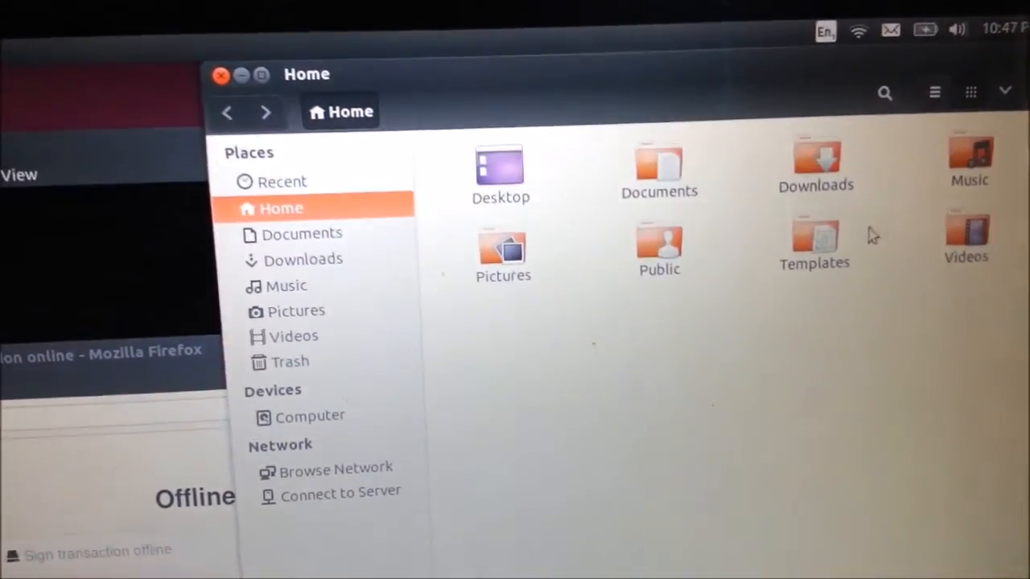
Step: Double-click a folder icon in the Files window's Home view
{"action": "double_click", "coordinate": [500, 169]}
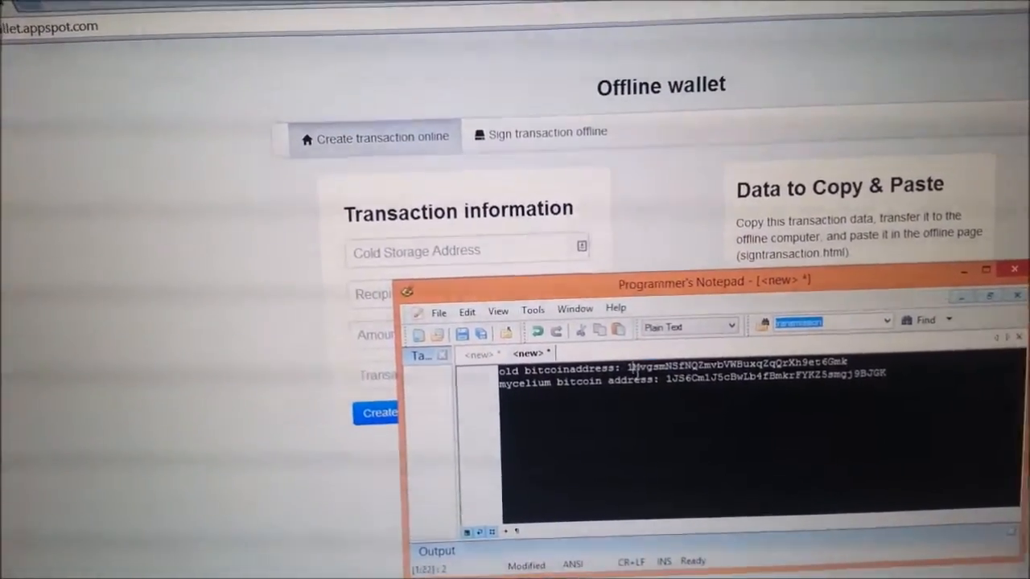
{"action": "double_click", "coordinate": [708, 362]}
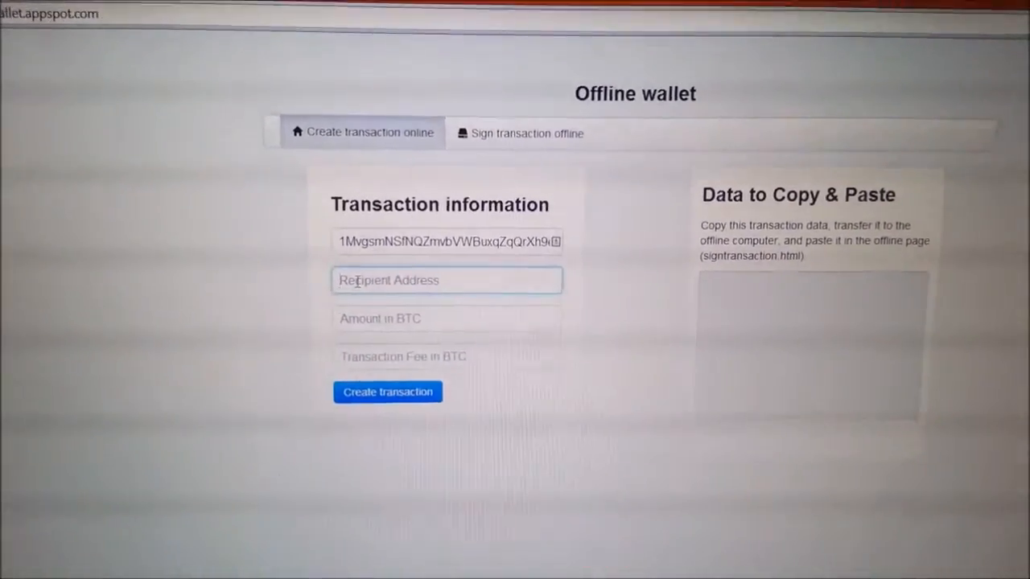
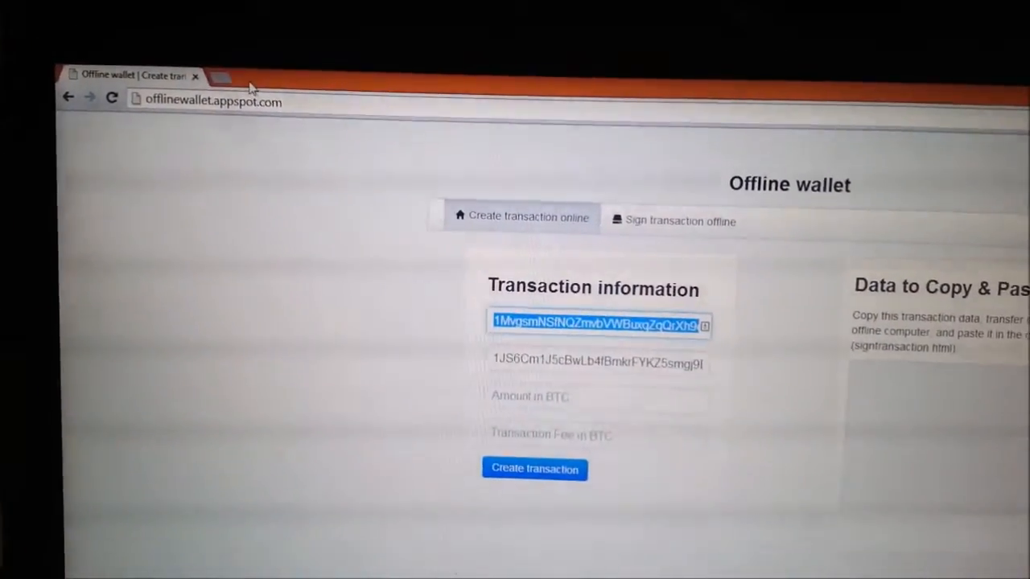
Step: Search the cold storage address on Blockchain.info in a new tab, confirming 0.001 BTC
{"action": "left_click", "coordinate": [220, 77]}
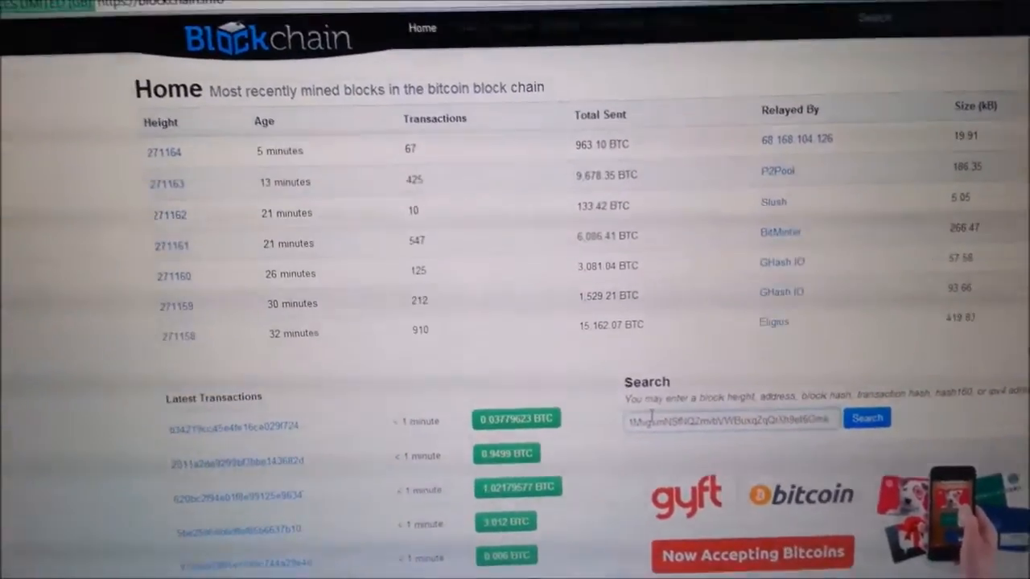
{"action": "left_click", "coordinate": [867, 417]}
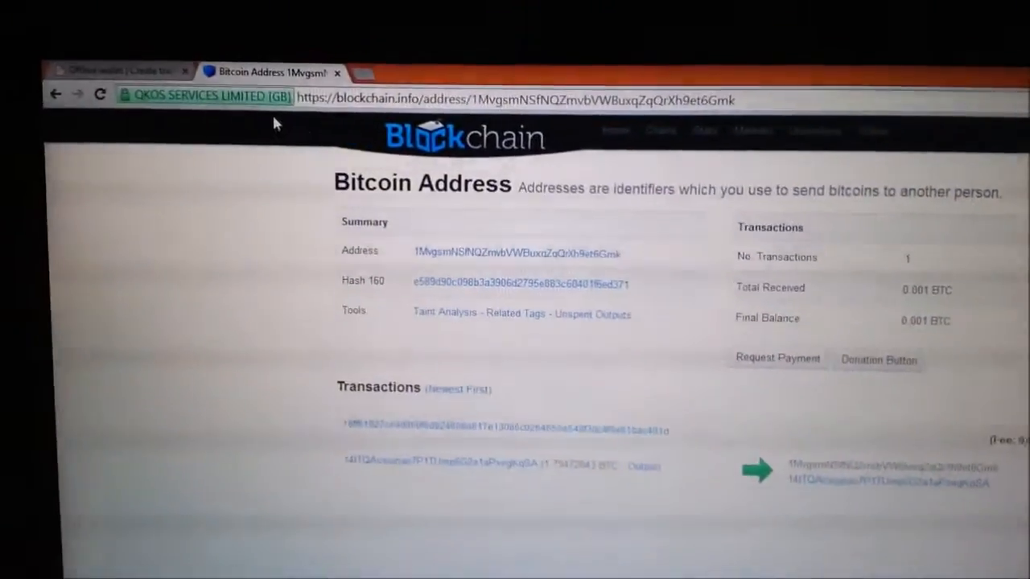
{"action": "left_click", "coordinate": [129, 68]}
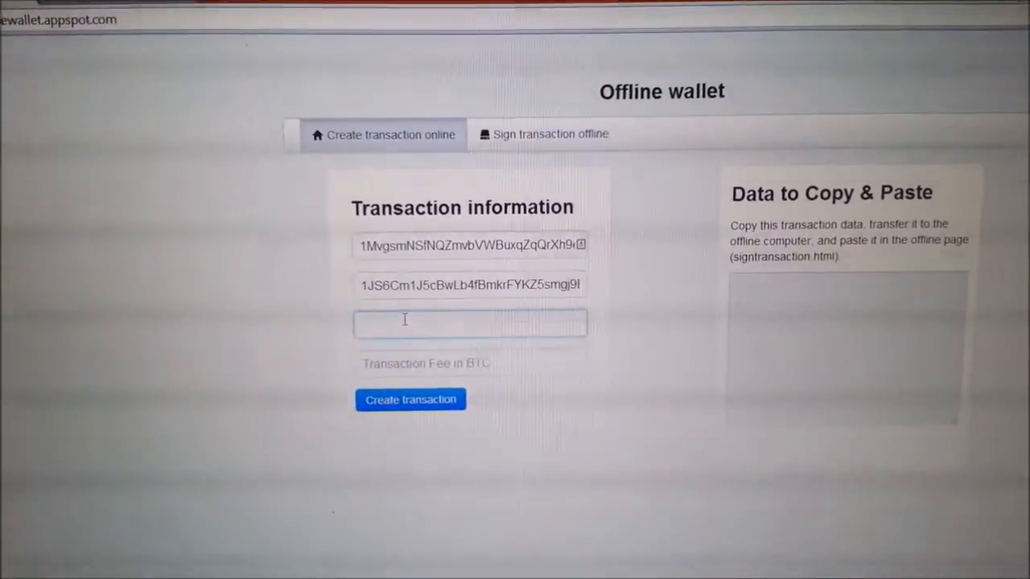
Step: Generate transaction data for 0.0009 BTC with a 0.0001 fee and copy it
{"action": "type", "text": "0009"}
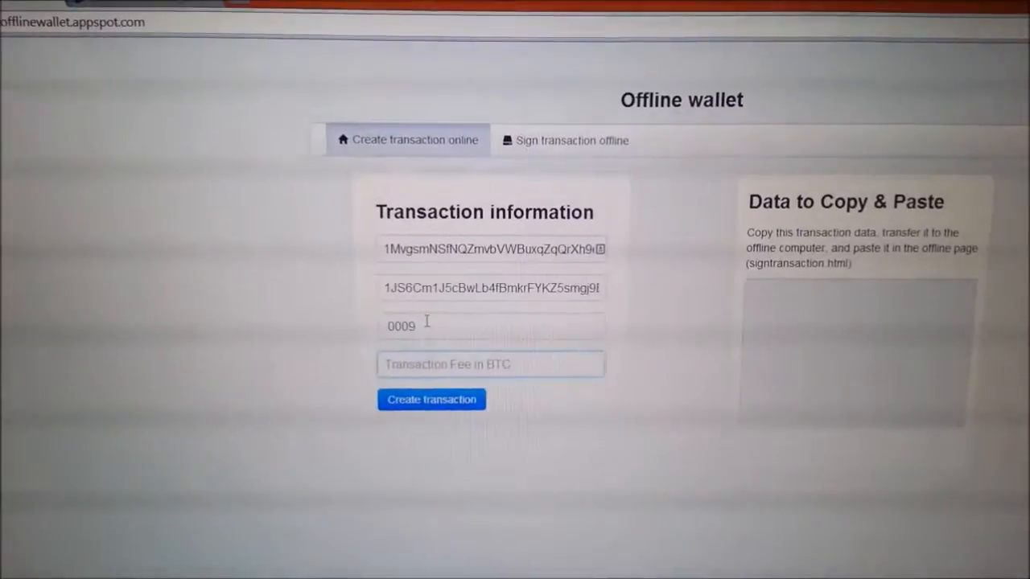
{"action": "type", "text": "0001"}
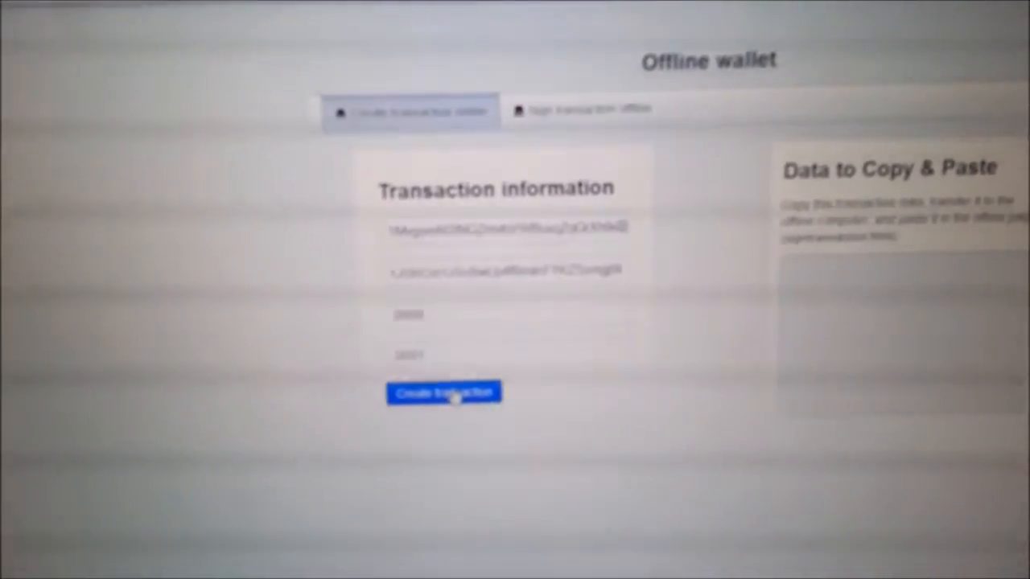
{"action": "left_click", "coordinate": [444, 393]}
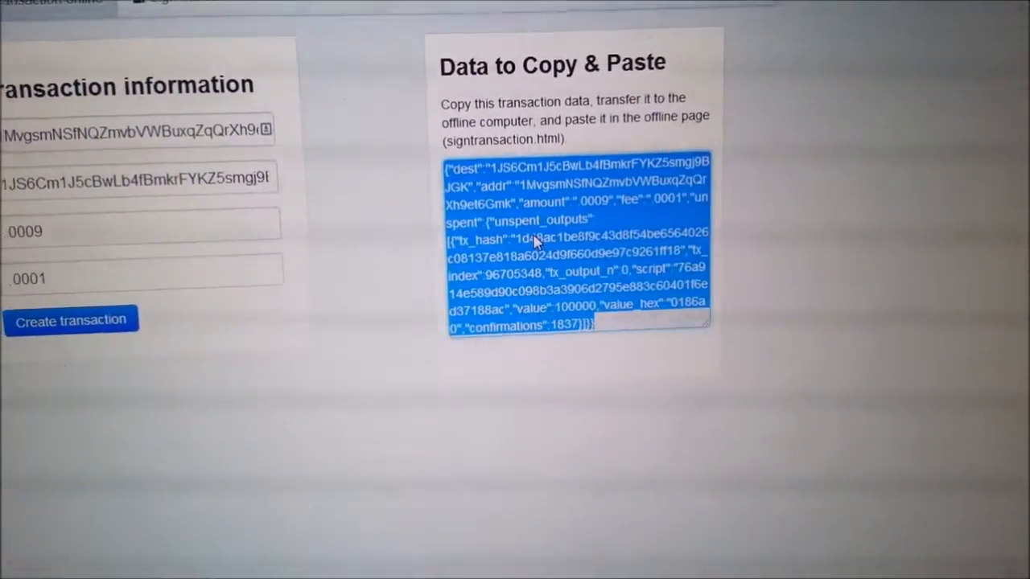
{"action": "right_click", "coordinate": [535, 241]}
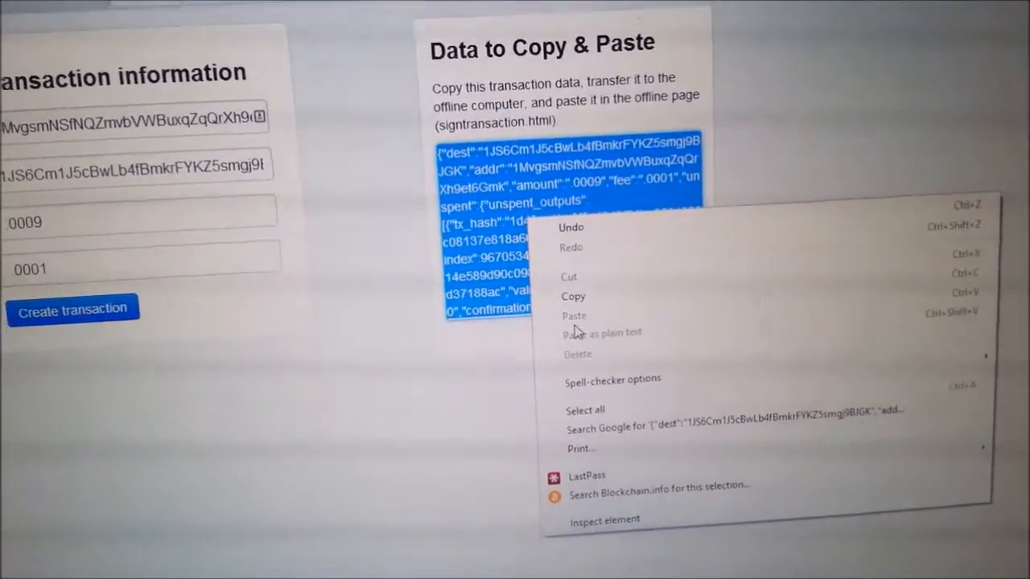
{"action": "mouse_move", "coordinate": [569, 299]}
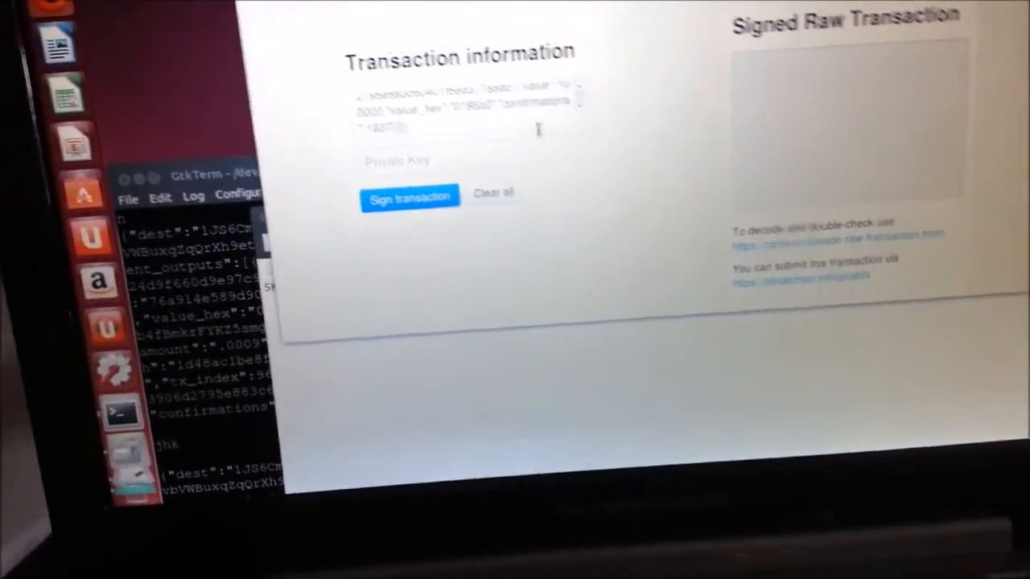
Step: Paste the private key into the Private Key field and sign the transaction
{"action": "right_click", "coordinate": [463, 166]}
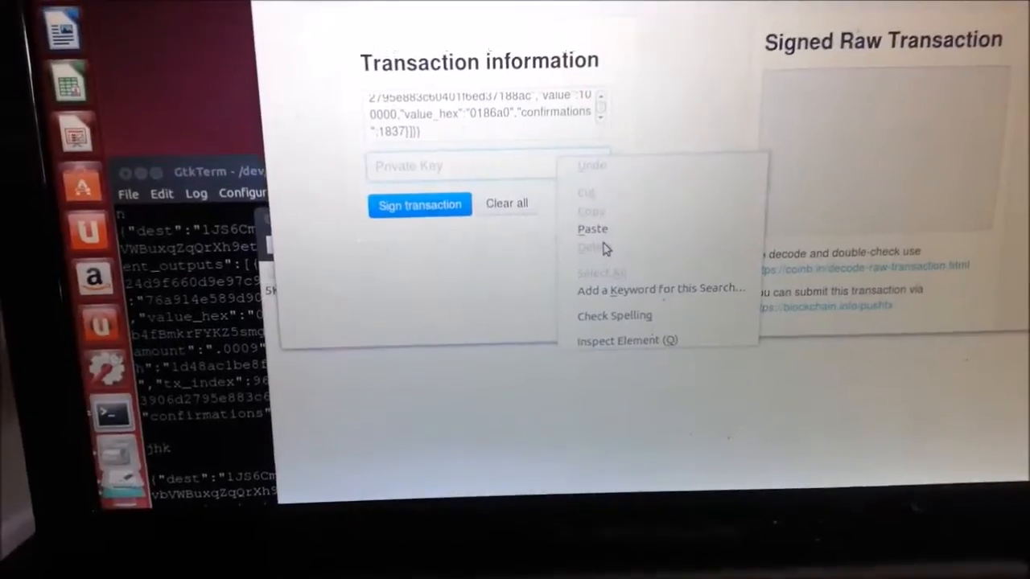
{"action": "left_click", "coordinate": [592, 228]}
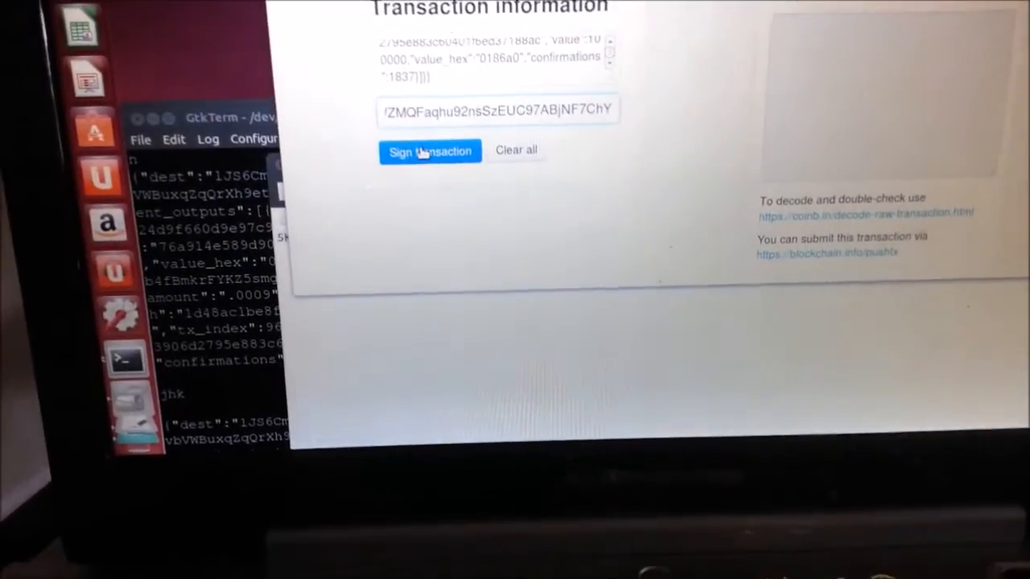
{"action": "left_click", "coordinate": [429, 152]}
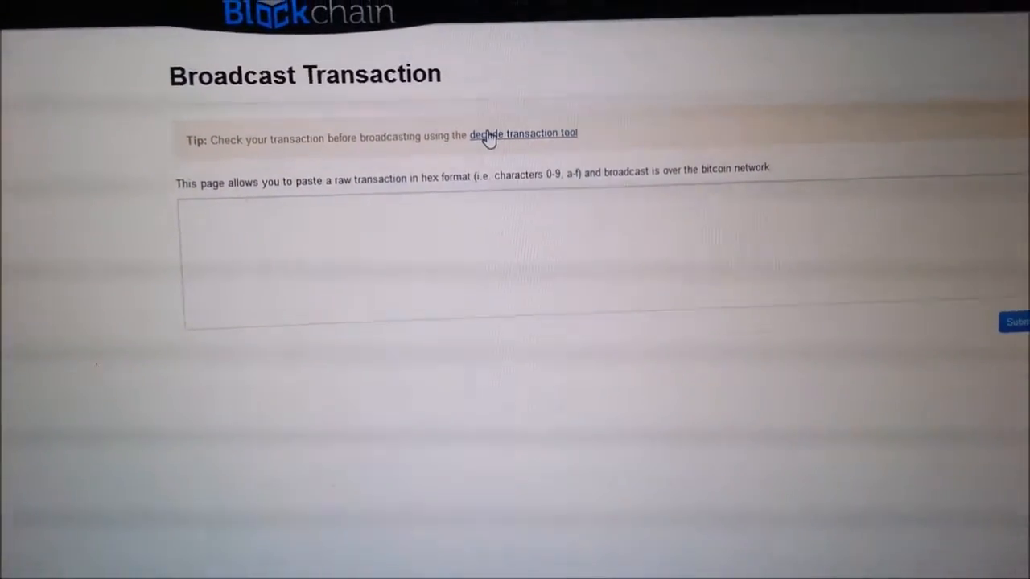
Step: Decode the pasted signed hex with Blockchain.info's decode transaction tool
{"action": "left_click", "coordinate": [522, 133]}
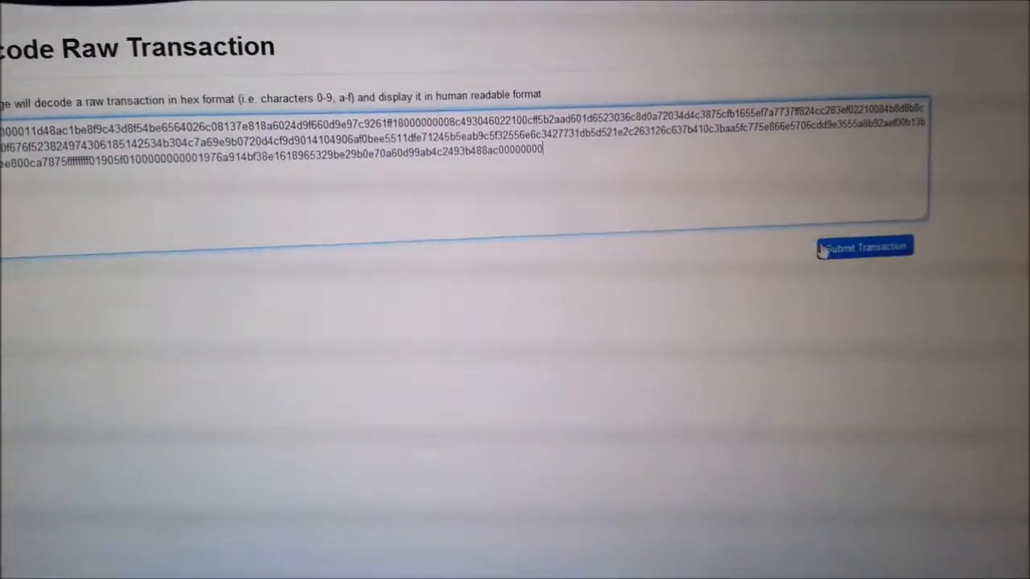
{"action": "left_click", "coordinate": [863, 245]}
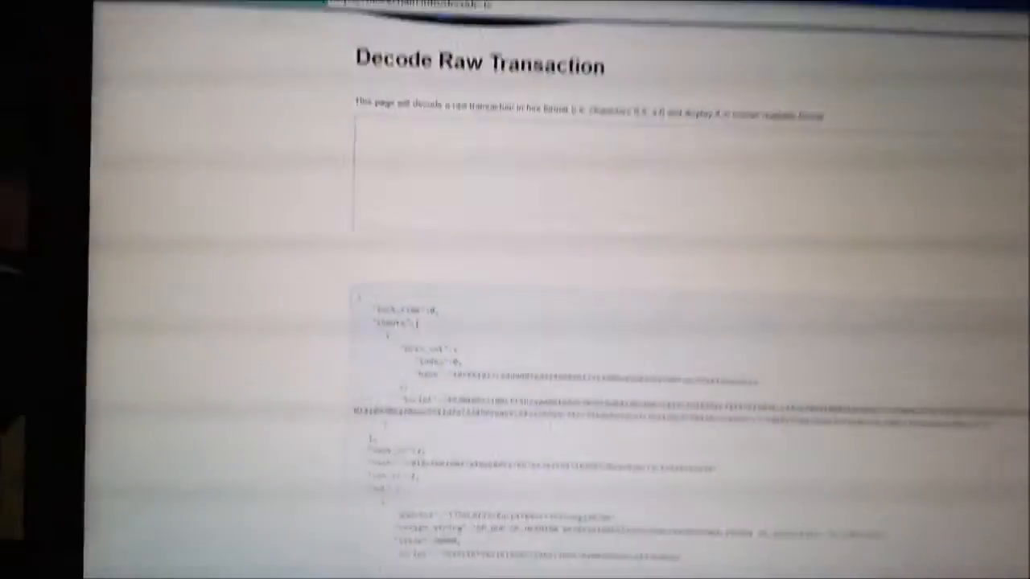
Step: Return to Broadcast Transaction and paste the signed raw transaction into the text area
{"action": "left_click", "coordinate": [50, 23]}
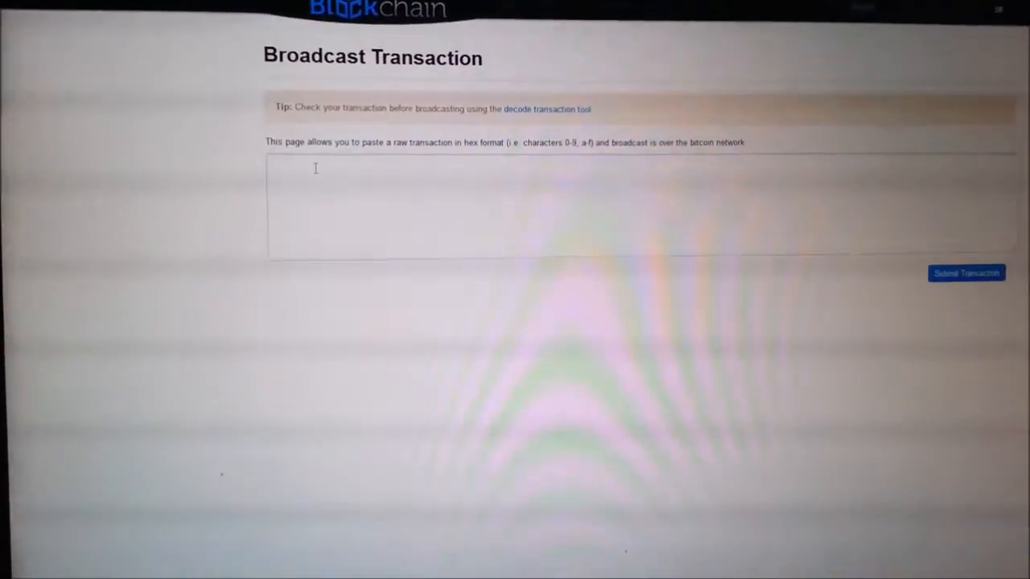
{"action": "right_click", "coordinate": [337, 185]}
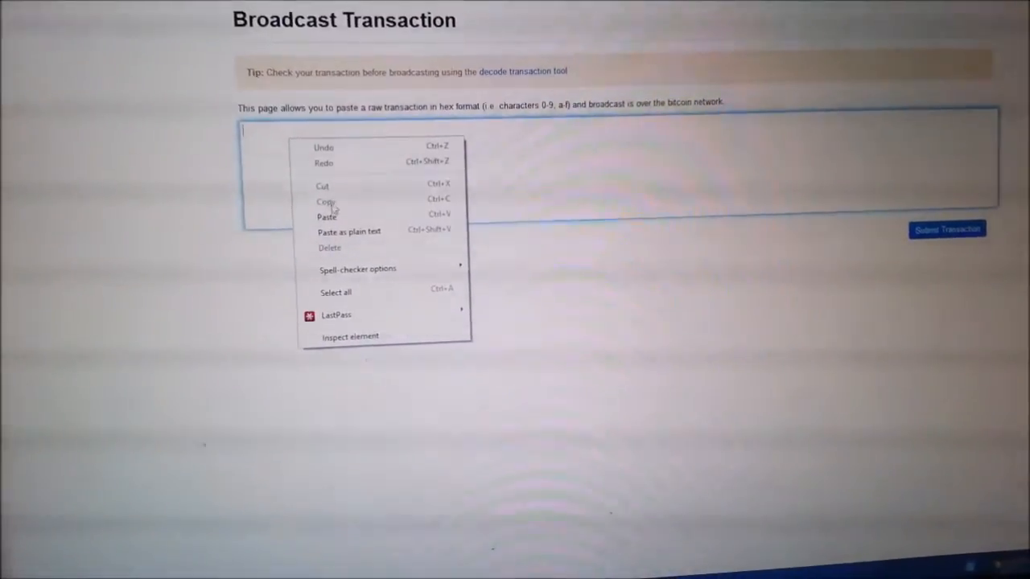
{"action": "left_click", "coordinate": [327, 216]}
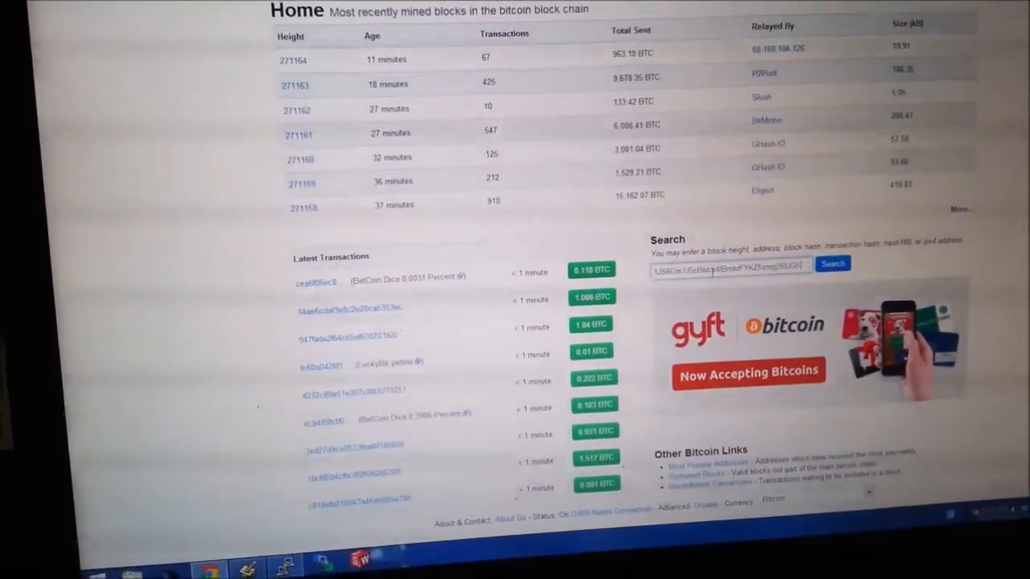
Step: Search the address and scroll to its unconfirmed 0.0009 BTC transaction
{"action": "left_click", "coordinate": [832, 263]}
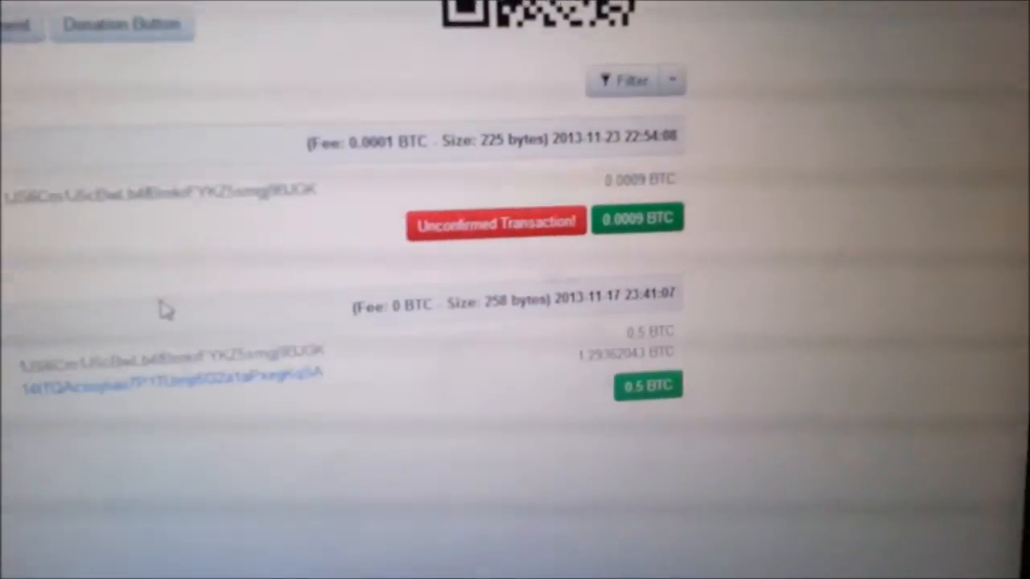
{"action": "scroll", "scroll_direction": "up", "scroll_amount": 3}
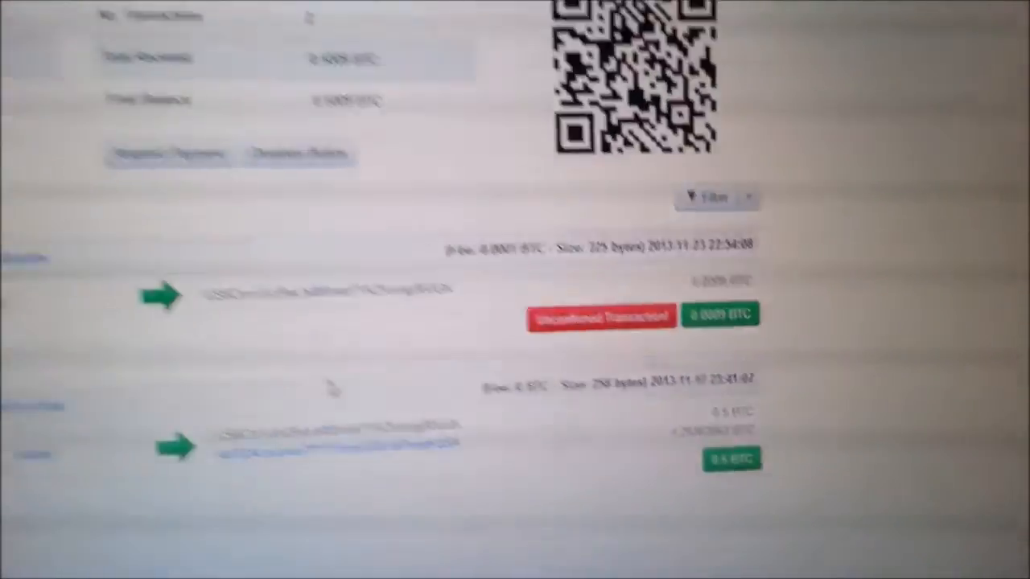